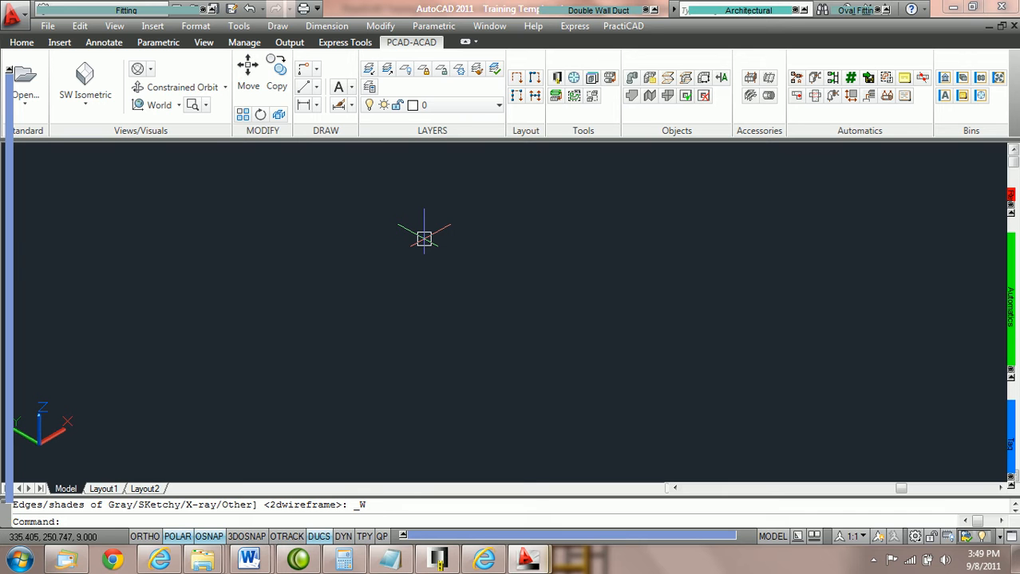
Step: Start a new 36 by 18 rectangular straight duct, 56 long, galvanized 24 gauge
click(104, 11)
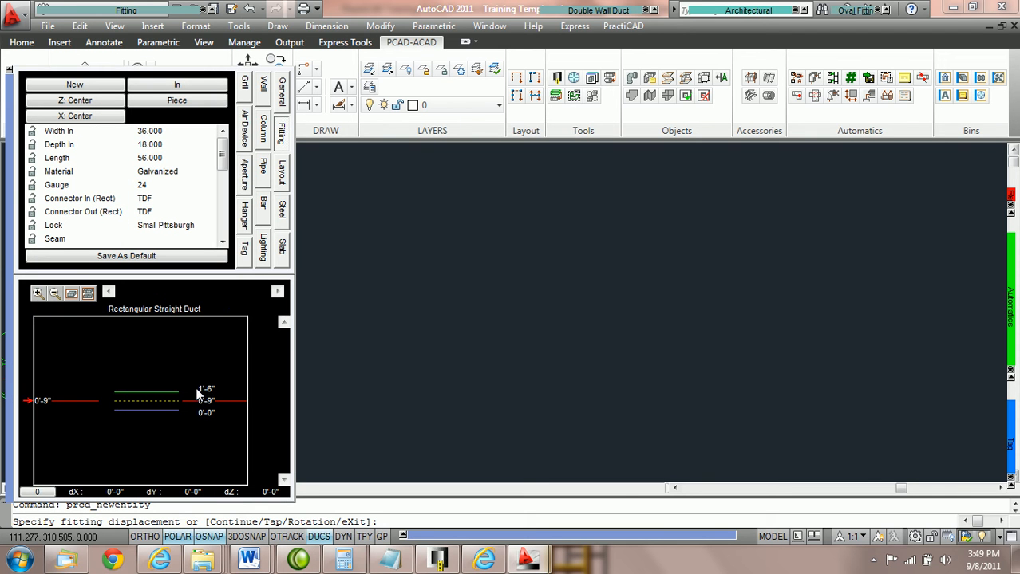
mouse_move(208, 418)
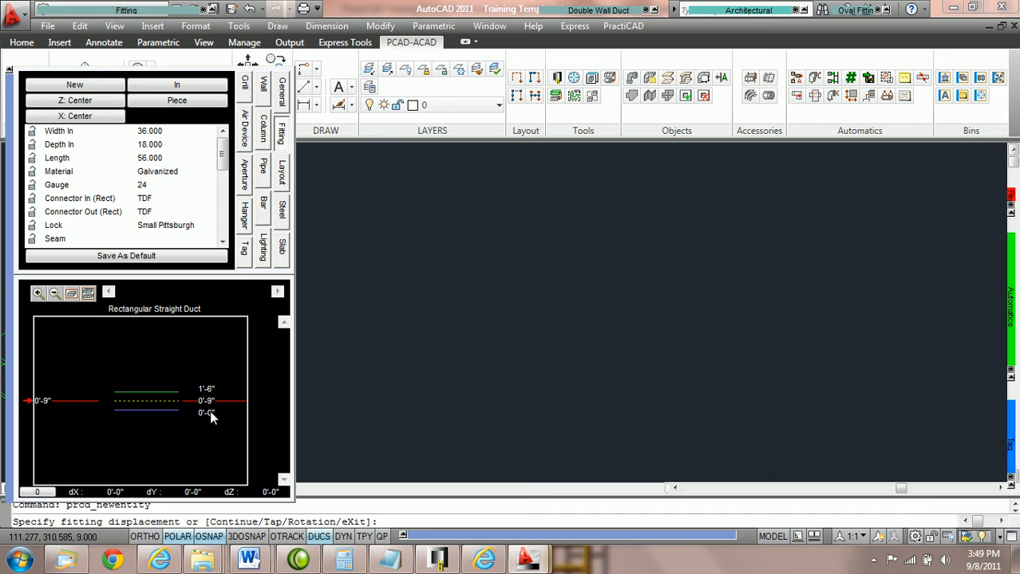
mouse_move(509, 345)
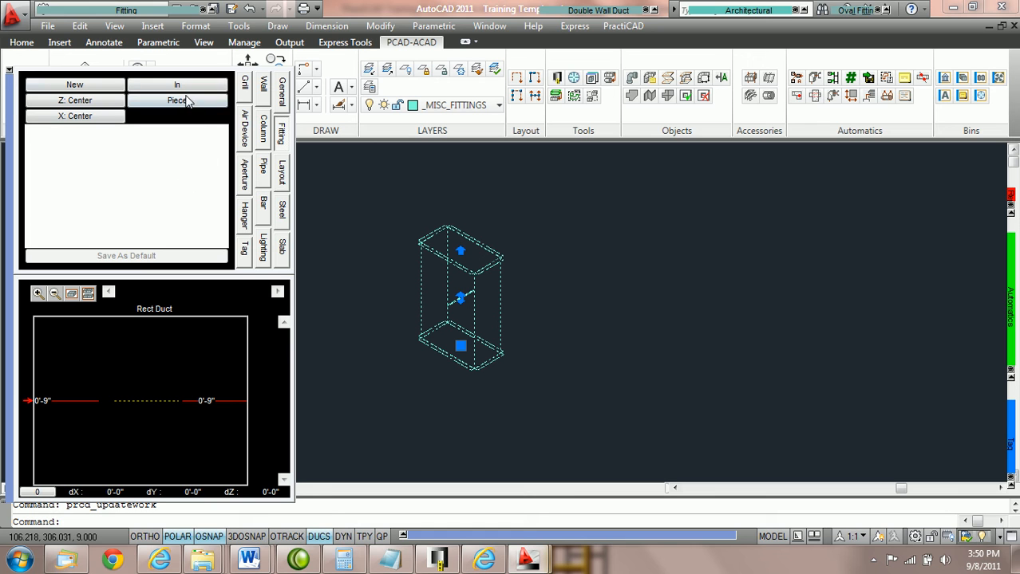
Step: Show the inlet node's 0'-0" elevation in the duct preview using Piece
click(176, 99)
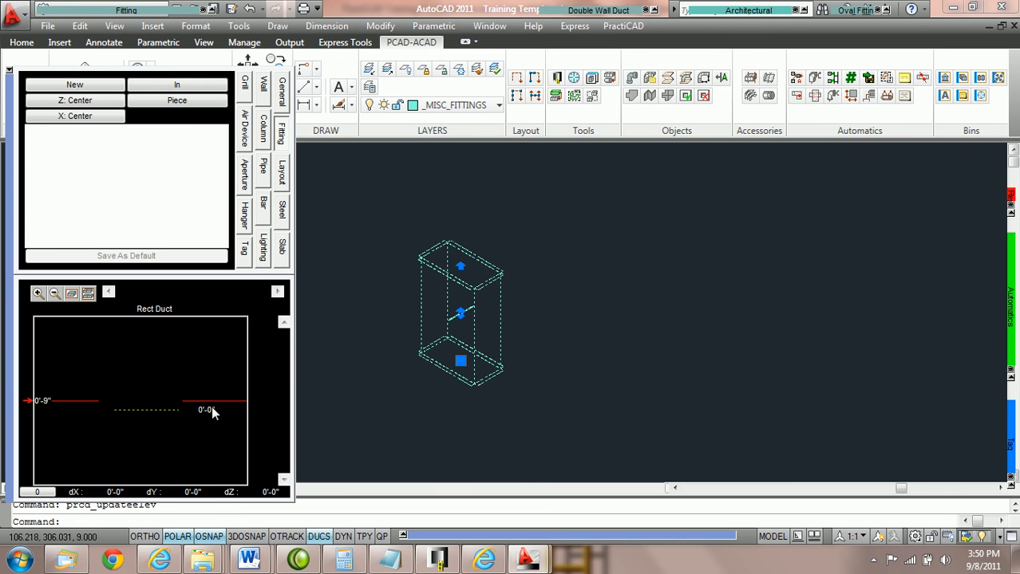
mouse_move(216, 418)
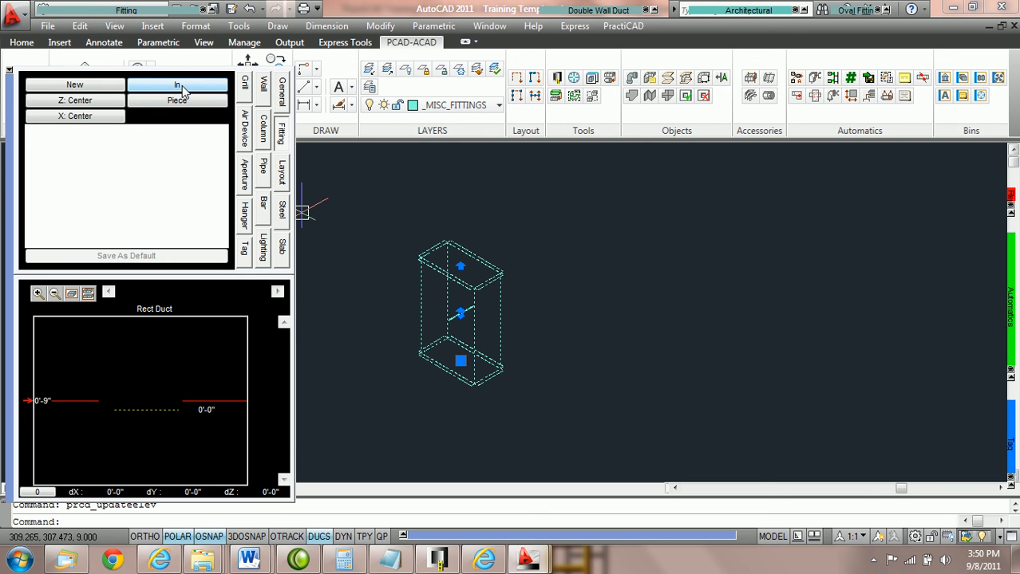
Step: Switch to the Out 1 node and change its elevation from 4'-8" to 24 inches
click(177, 84)
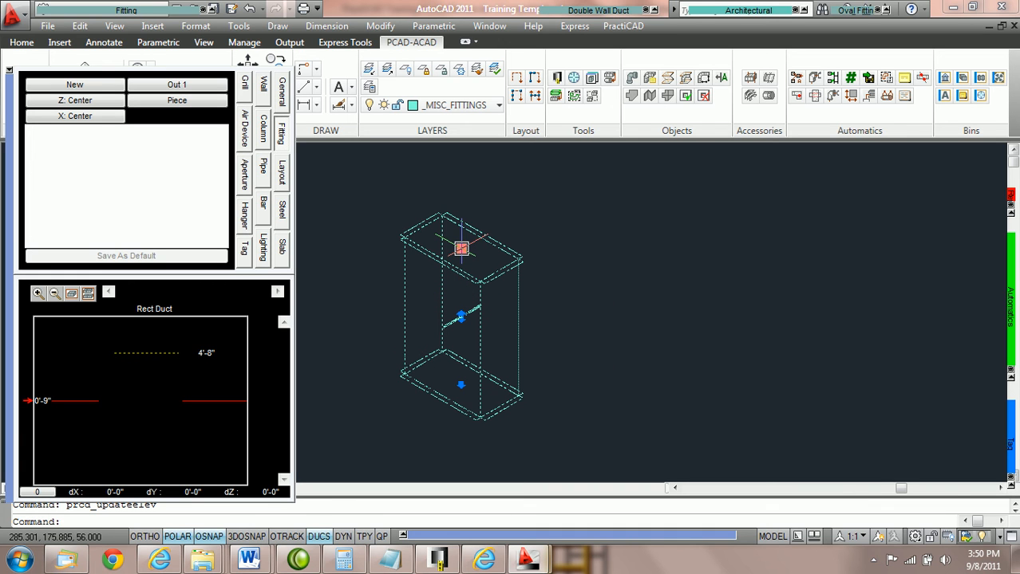
click(176, 84)
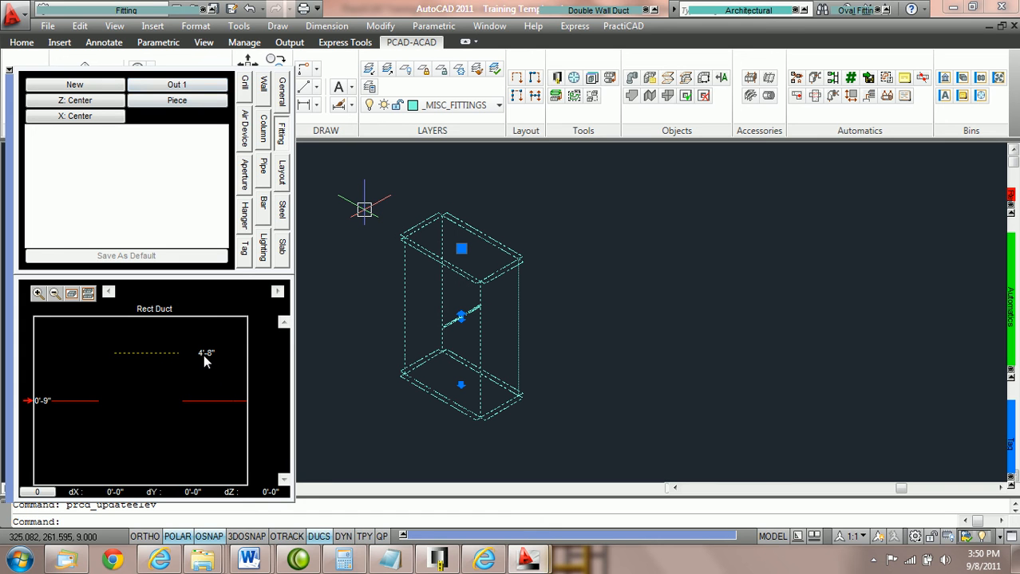
double_click(206, 352)
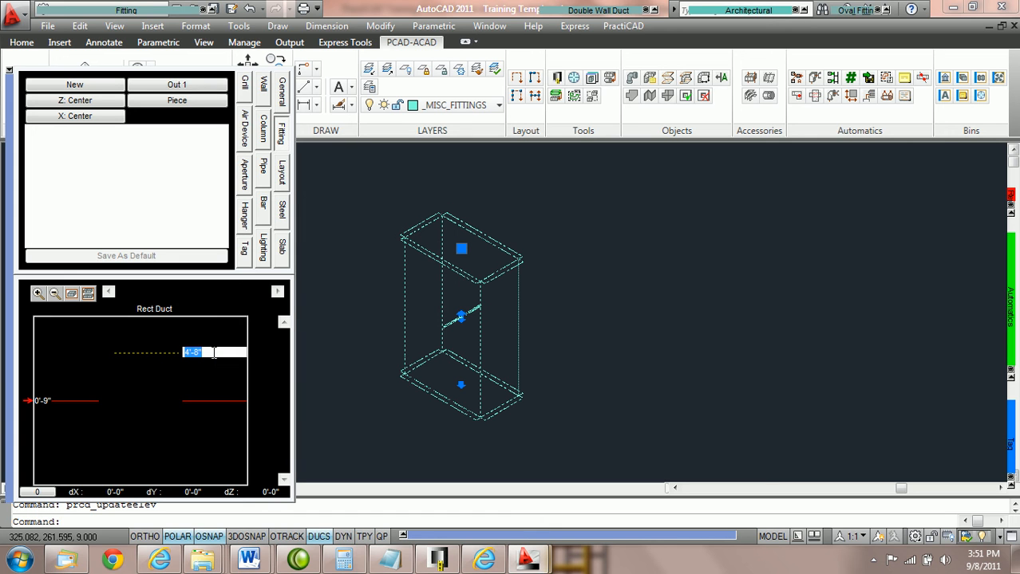
text(24)
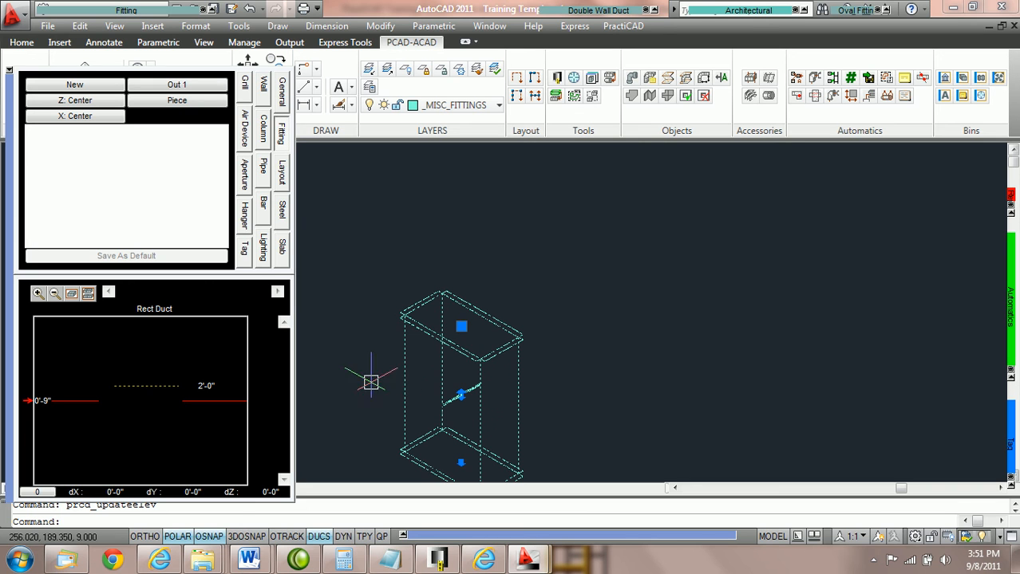
mouse_move(467, 327)
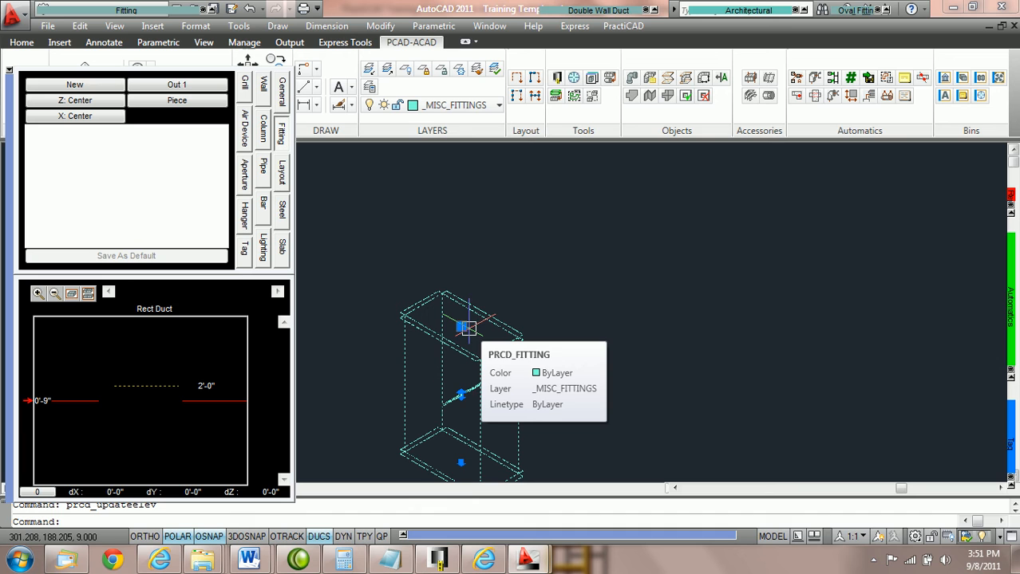
mouse_move(451, 311)
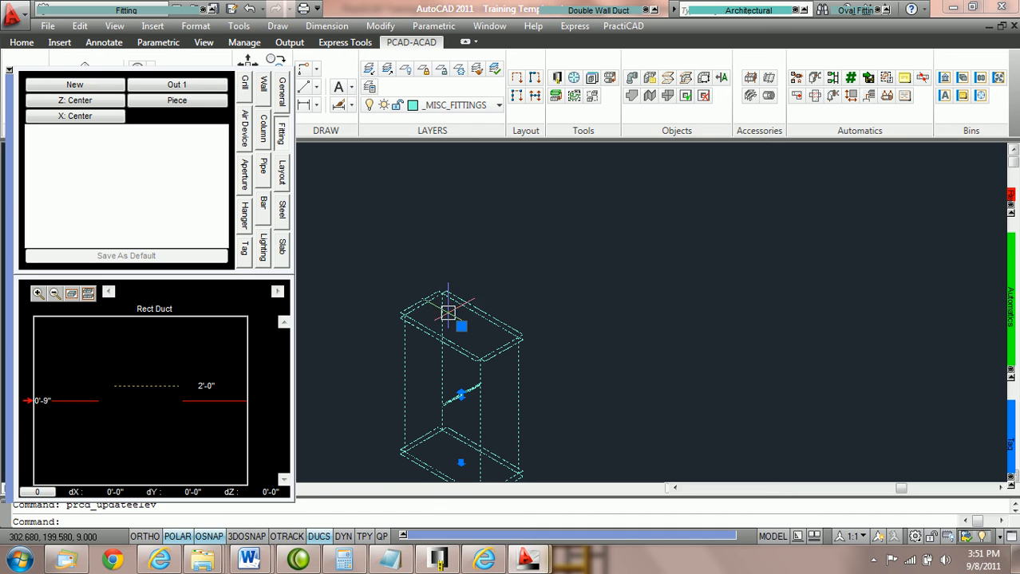
Step: Cycle back to the inlet node and set its elevation to 0'-0"
click(176, 84)
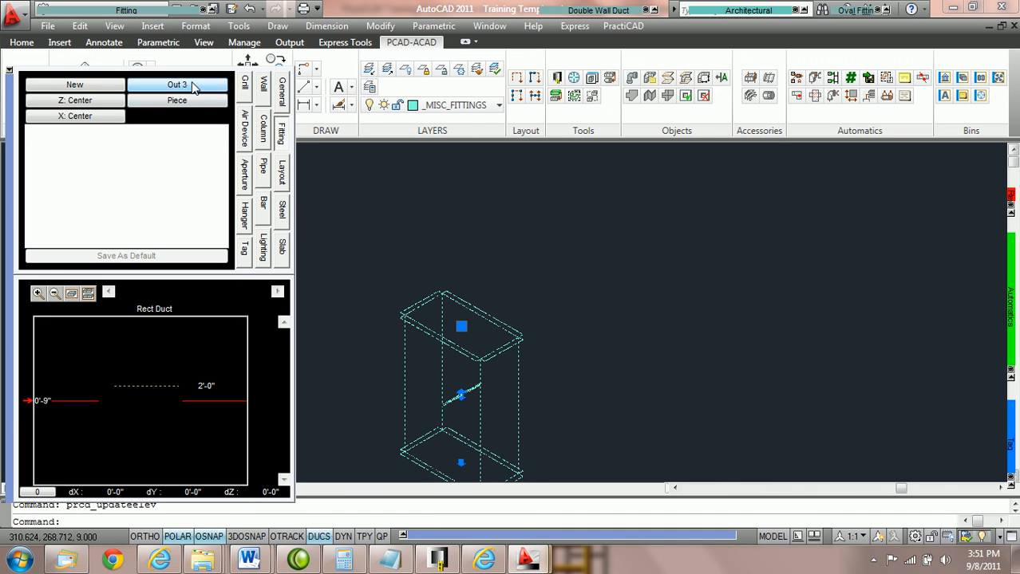
click(176, 84)
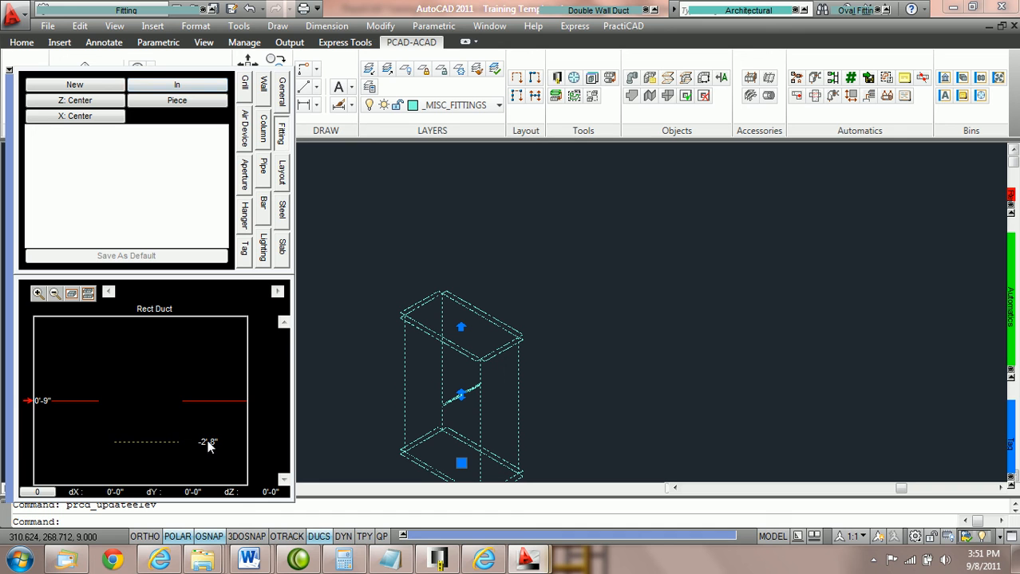
click(214, 441)
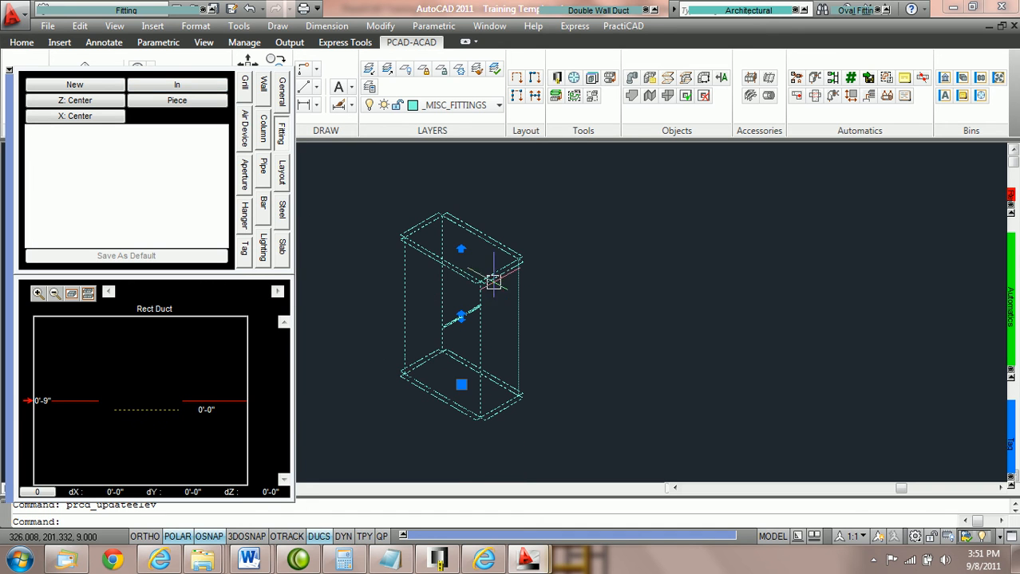
mouse_move(525, 351)
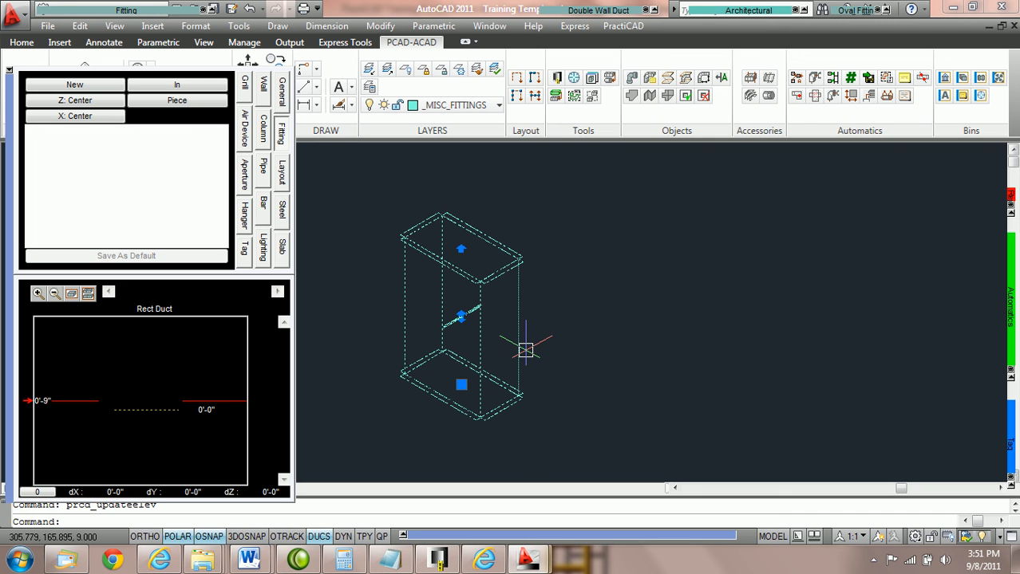